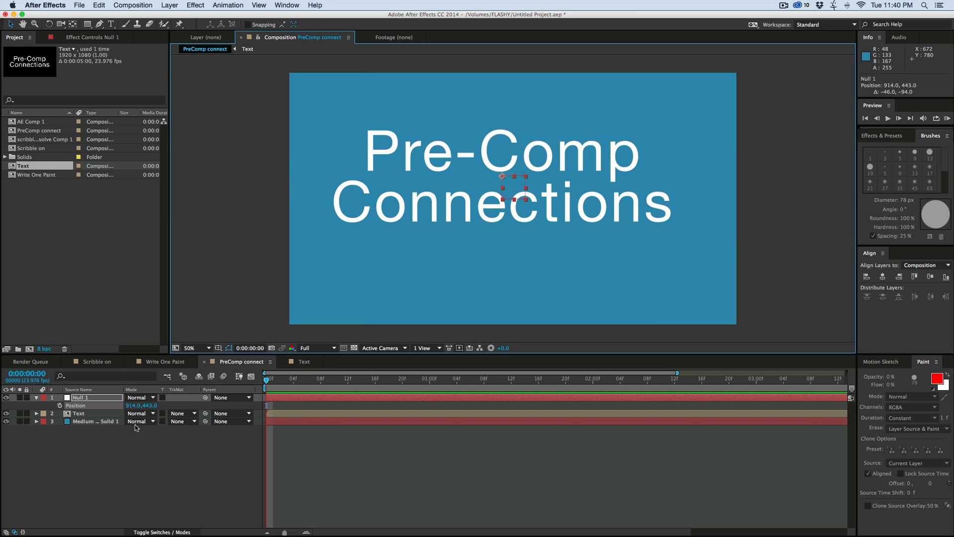
Drag Null 1 down and left to about 764, 549 so the linked mask hides part of the Connections text
{"action": "left_click_drag", "start_coordinate": [513, 189], "coordinate": [478, 204]}
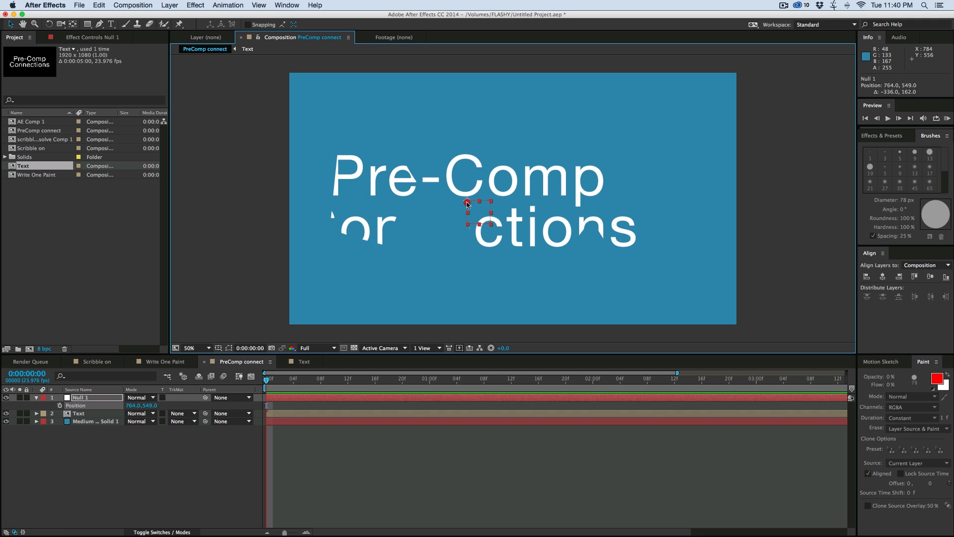